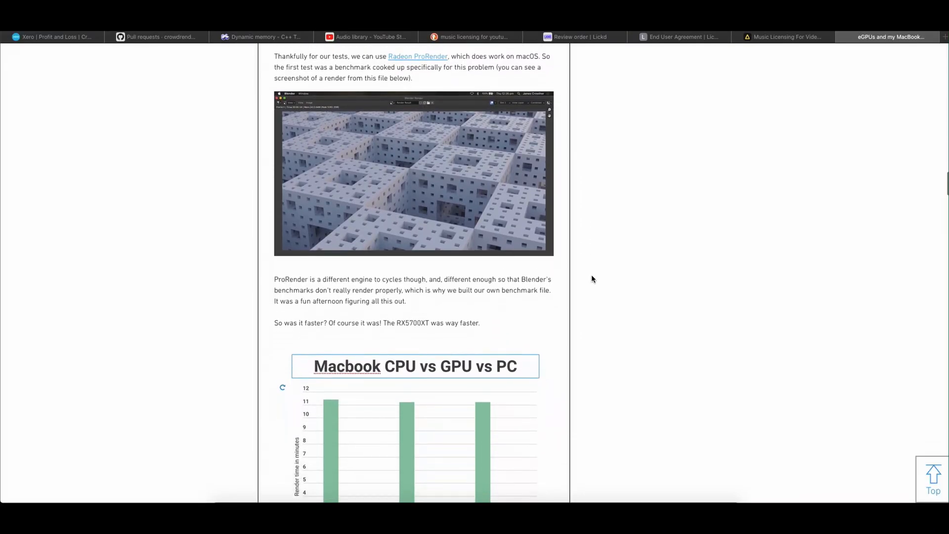
- Scroll the CrowdRender post through the Macbook CPU vs GPU vs PC render chart and PCIe table
{"action": "scroll", "scroll_direction": "down", "scroll_amount": 3}
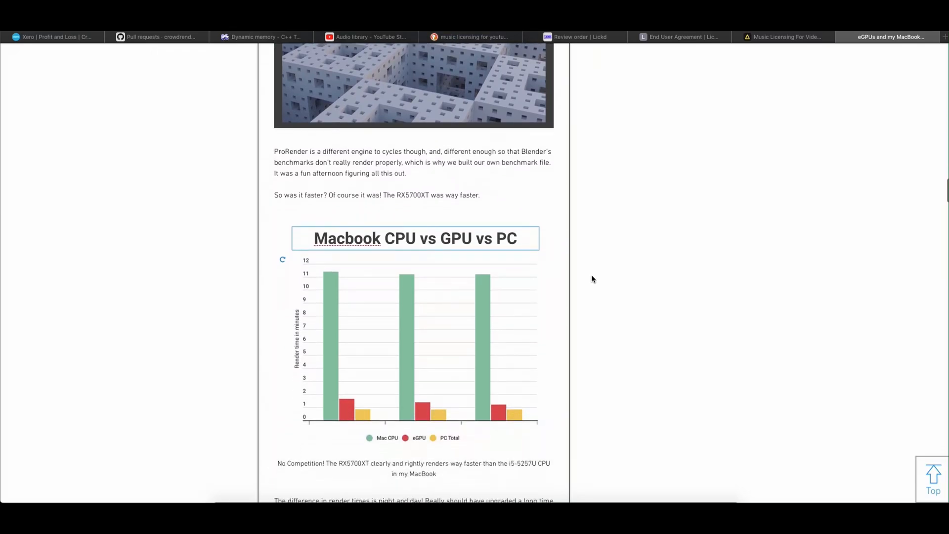
{"action": "scroll", "scroll_direction": "down", "scroll_amount": 3}
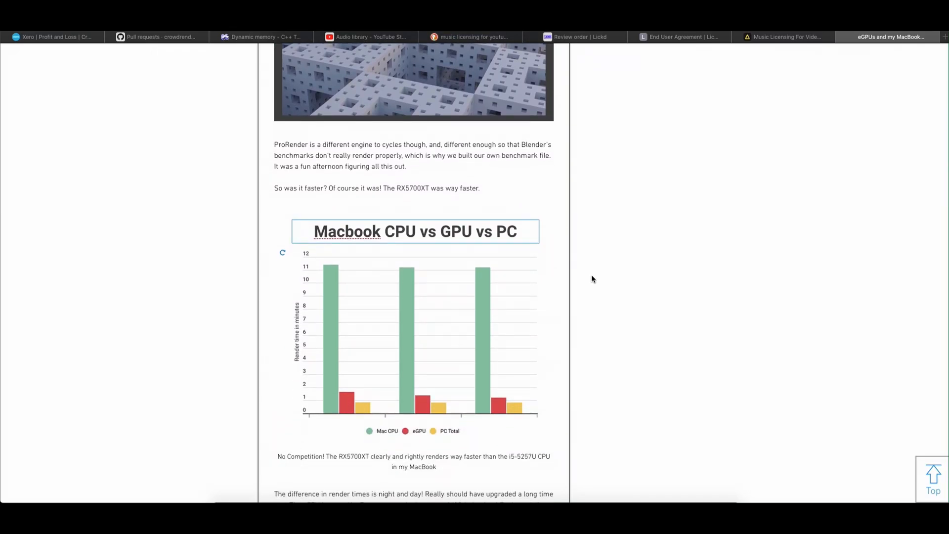
{"action": "scroll", "scroll_direction": "down", "scroll_amount": 3}
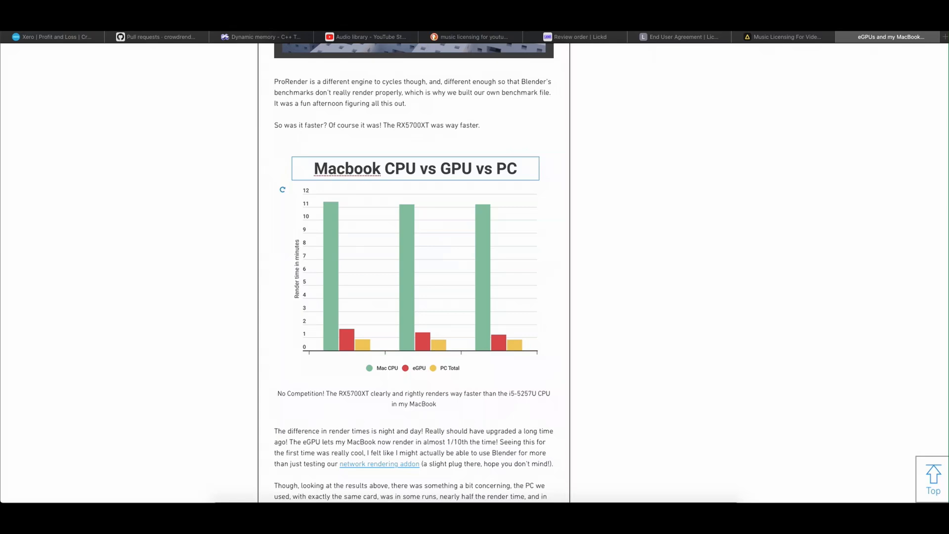
{"action": "scroll", "scroll_direction": "down", "scroll_amount": 3}
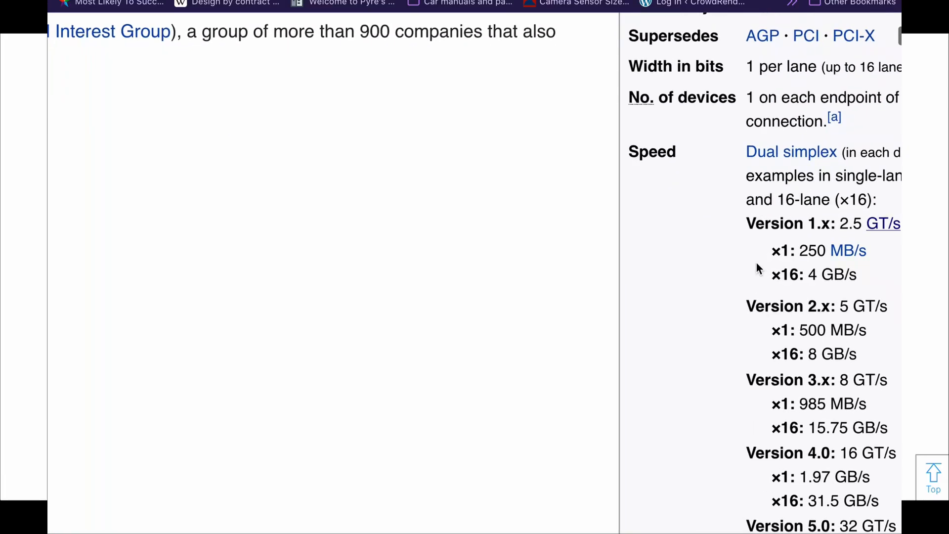
{"action": "scroll", "scroll_direction": "down", "scroll_amount": 3}
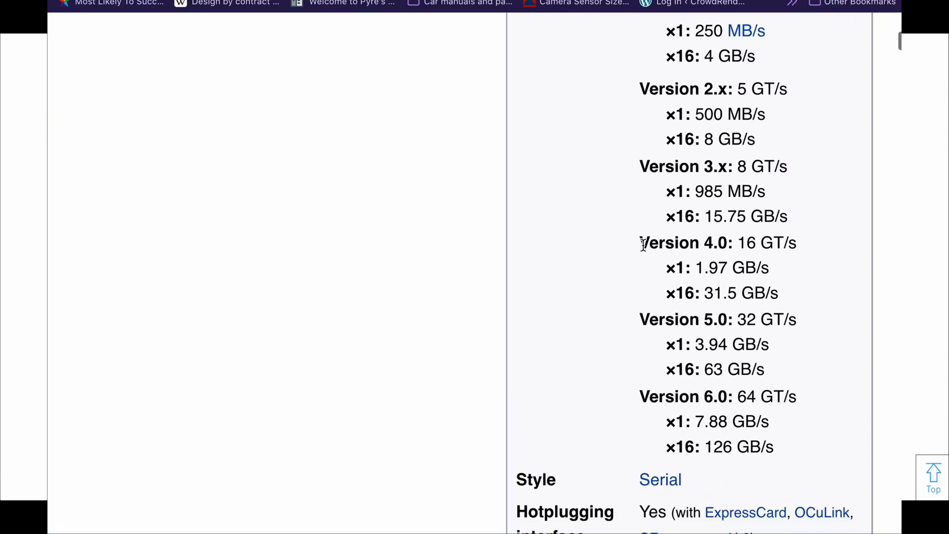
{"action": "left_click_drag", "start_coordinate": [640, 243], "coordinate": [779, 293]}
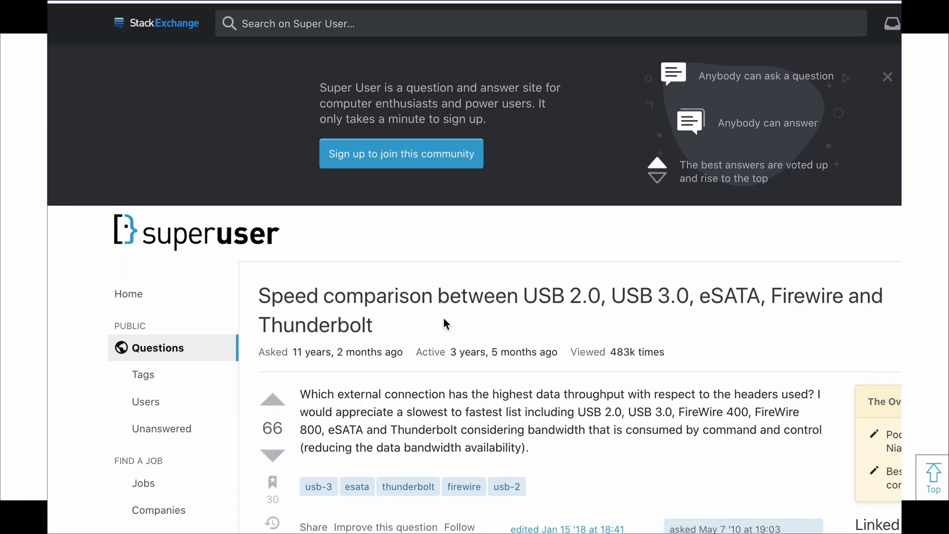
- Scroll the Intel i5-5257U specification page toward the 'QUICK' search match
{"action": "scroll", "scroll_direction": "down", "scroll_amount": 3}
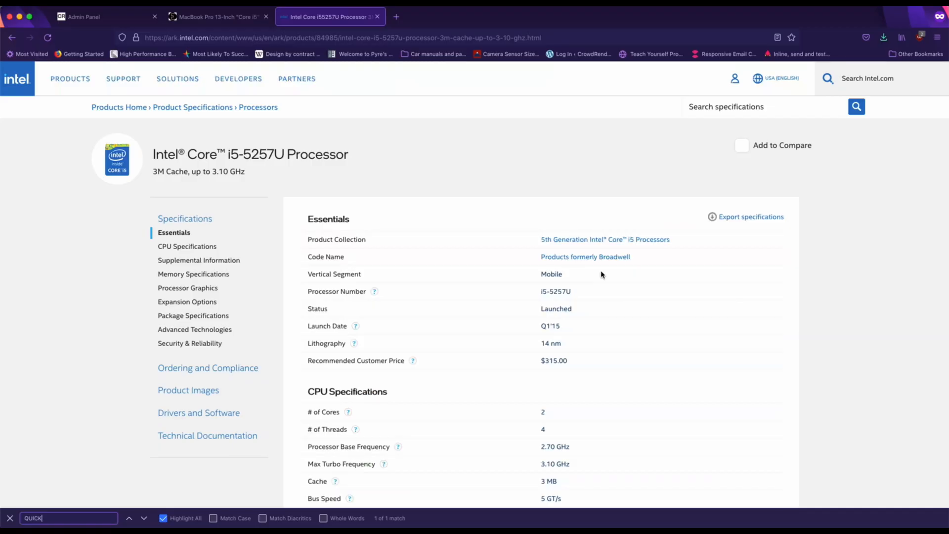
- Confirm 'Intel Quick Sync Video: Yes' under Processor Graphics, then bring up DaVinci Resolve
{"action": "scroll", "scroll_direction": "down", "scroll_amount": 3}
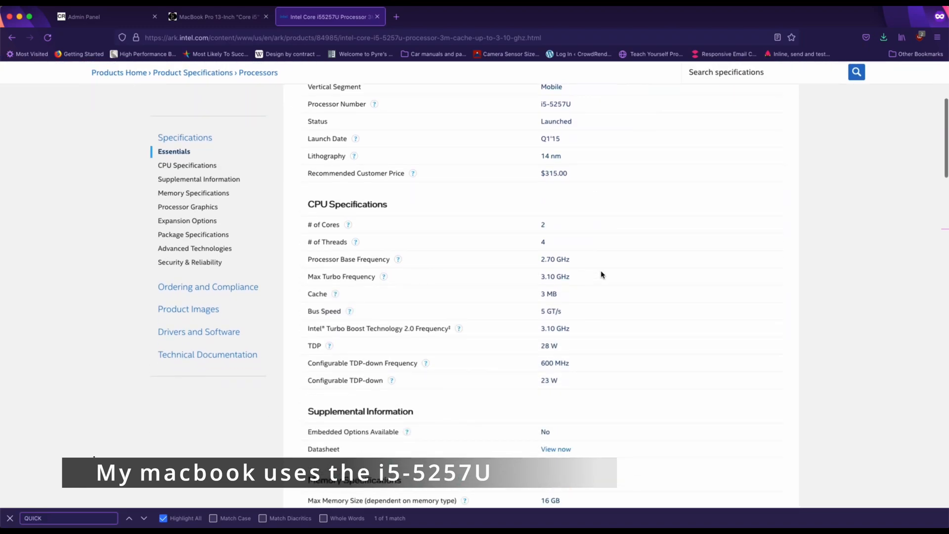
{"action": "scroll", "scroll_direction": "down", "scroll_amount": 3}
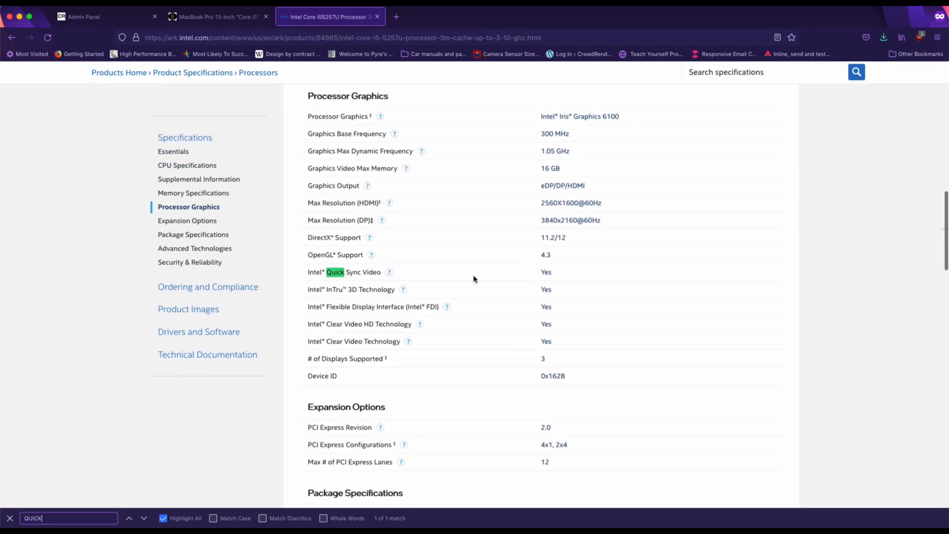
{"action": "left_click", "coordinate": [388, 271]}
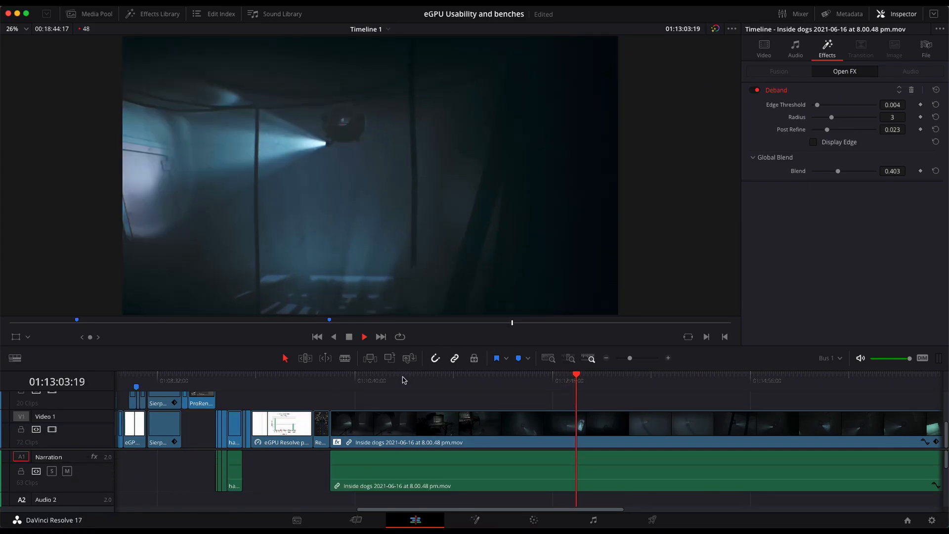
- Play the Deband-treated 'Inside dogs' clip on the timeline up to about 01:12:35
{"action": "left_click", "coordinate": [402, 375]}
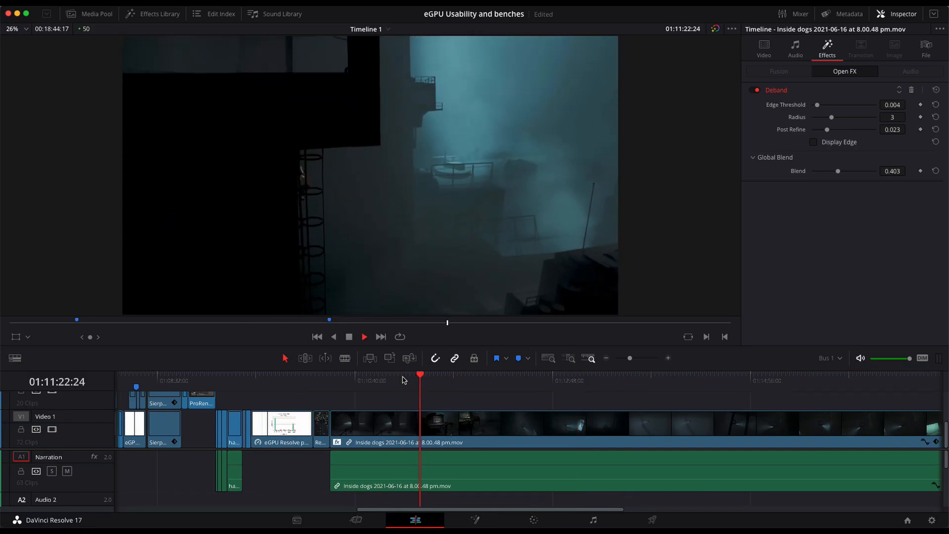
{"action": "left_click", "coordinate": [363, 337]}
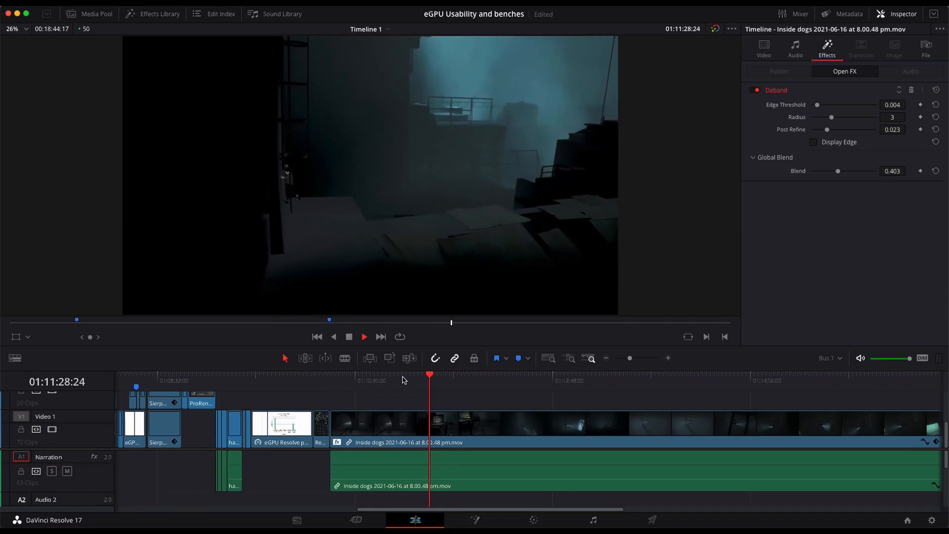
{"action": "left_click", "coordinate": [363, 336]}
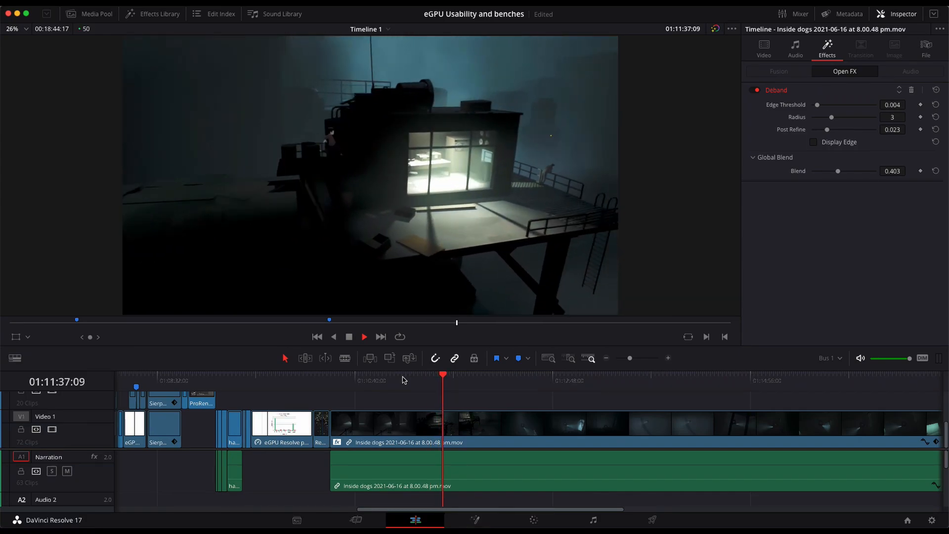
{"action": "left_click", "coordinate": [363, 337]}
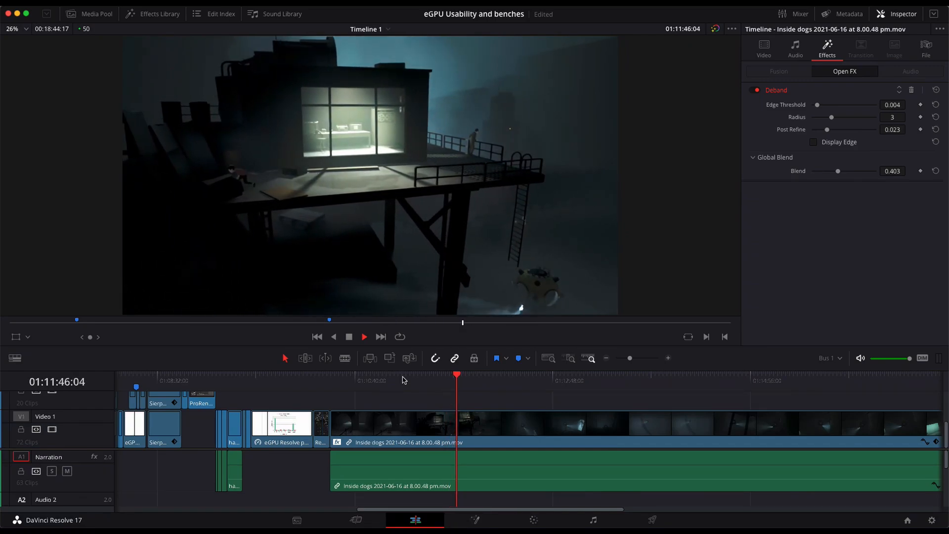
{"action": "left_click", "coordinate": [363, 336]}
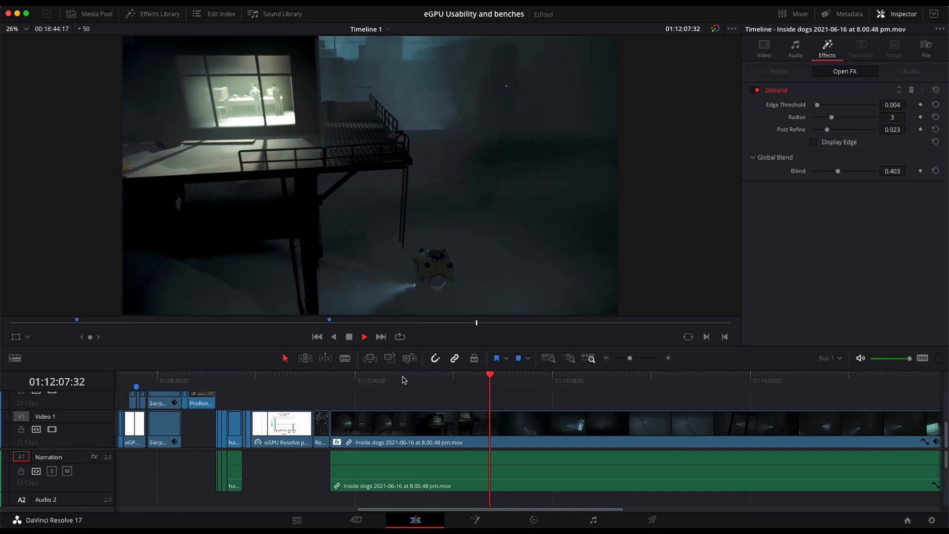
{"action": "left_click", "coordinate": [363, 336]}
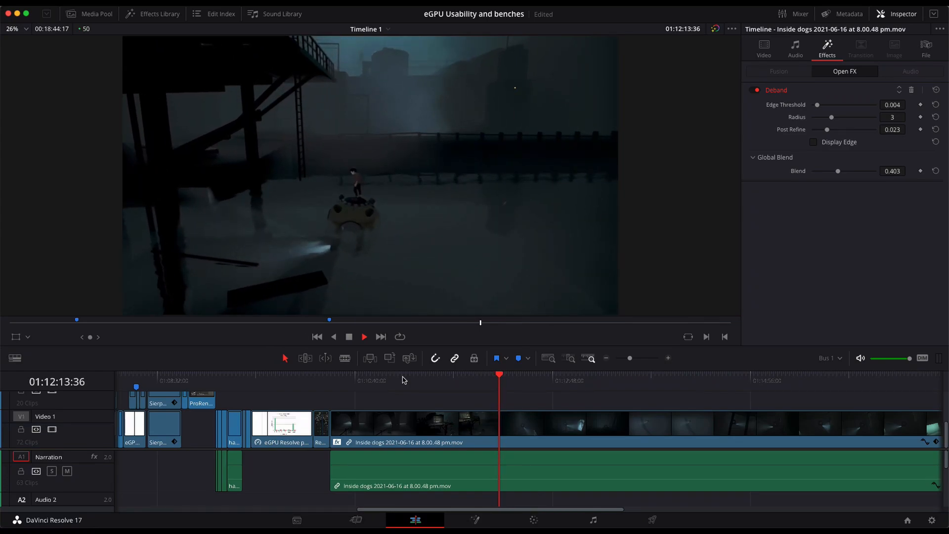
{"action": "left_click", "coordinate": [363, 337]}
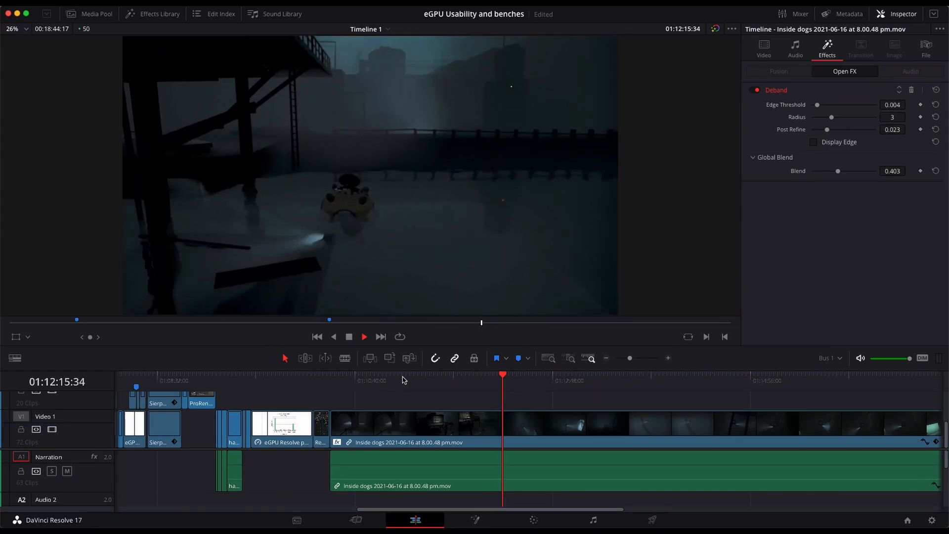
{"action": "left_click", "coordinate": [364, 337]}
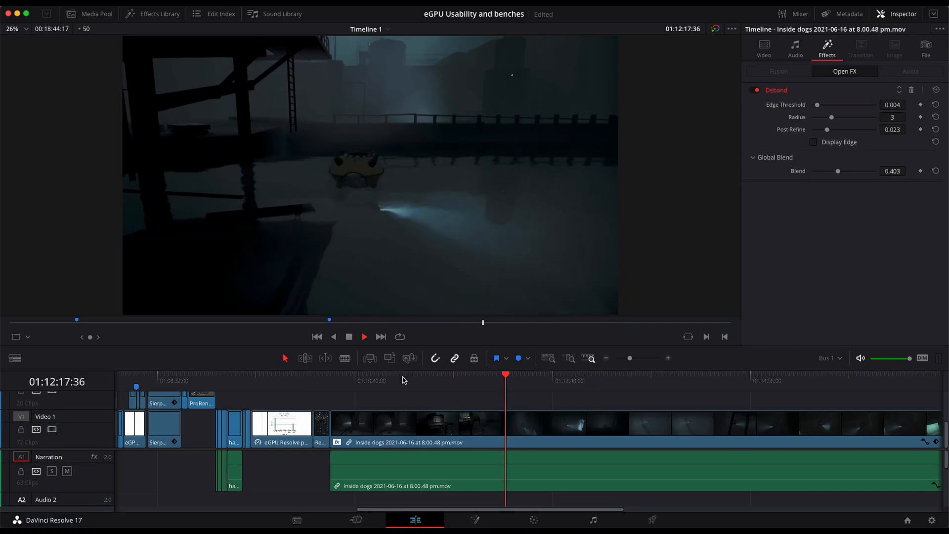
{"action": "left_click", "coordinate": [363, 336]}
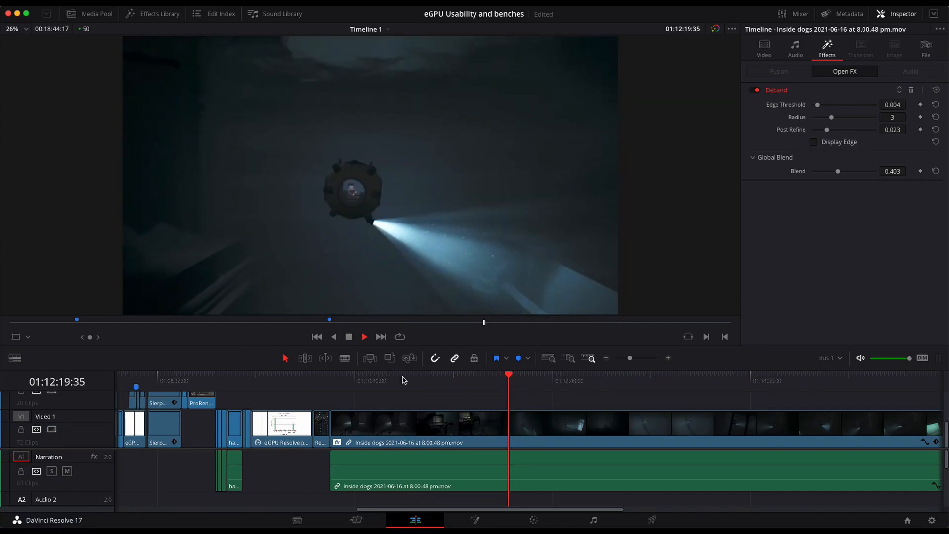
{"action": "left_click", "coordinate": [364, 336]}
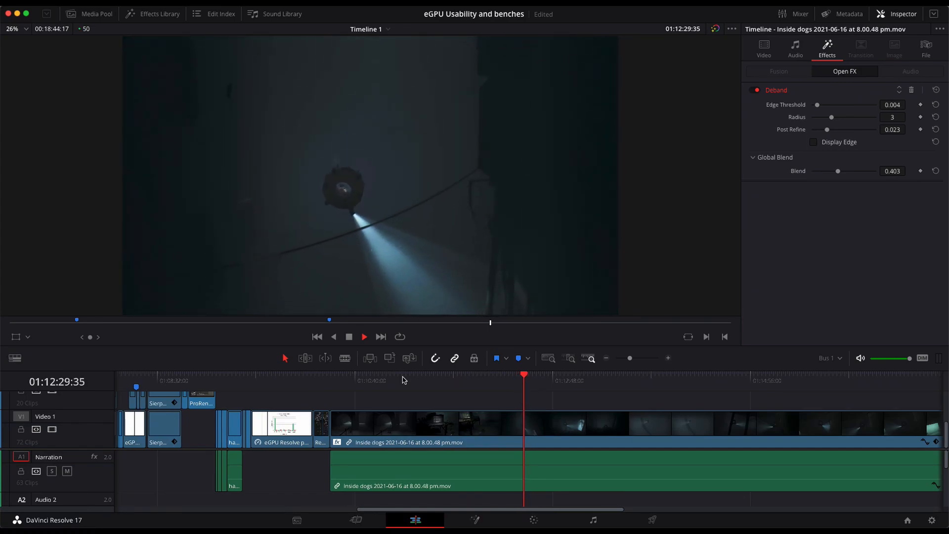
{"action": "left_click", "coordinate": [364, 337]}
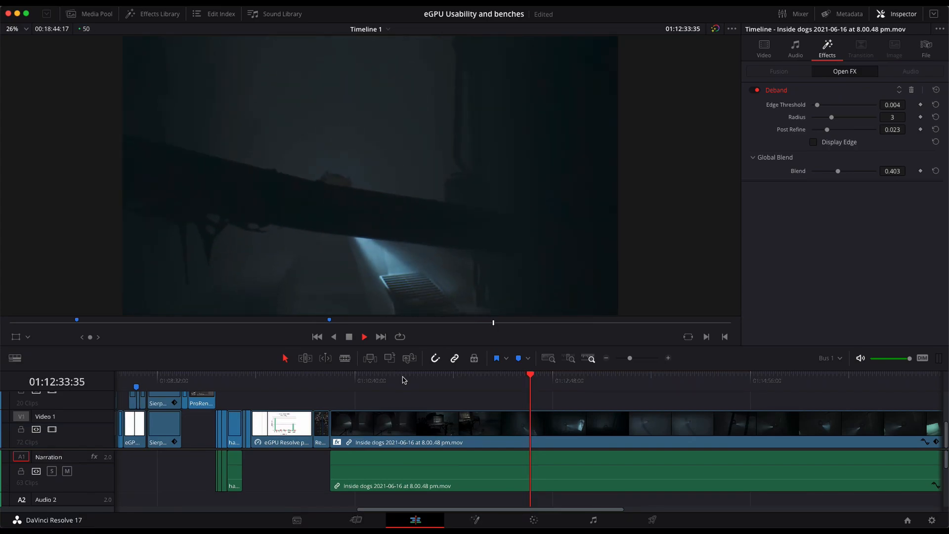
{"action": "left_click", "coordinate": [363, 337]}
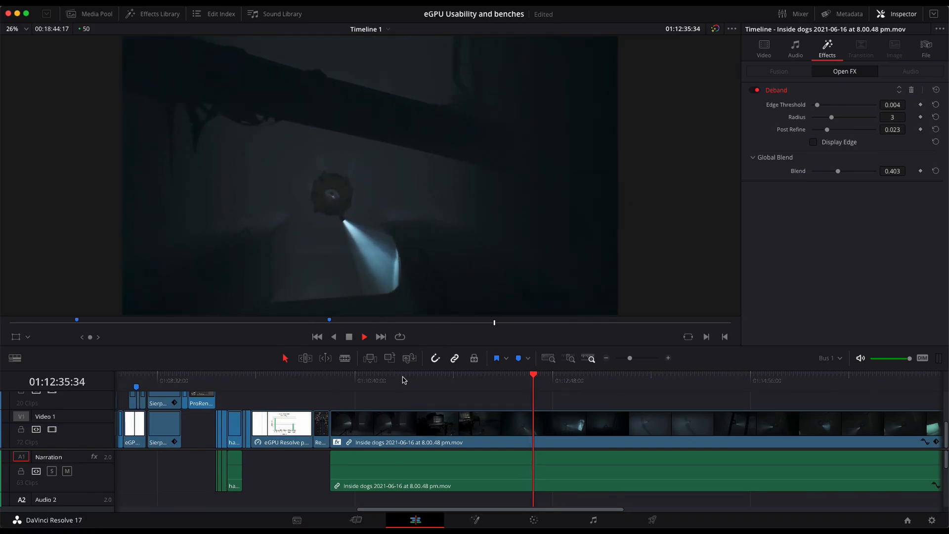
{"action": "left_click", "coordinate": [362, 336]}
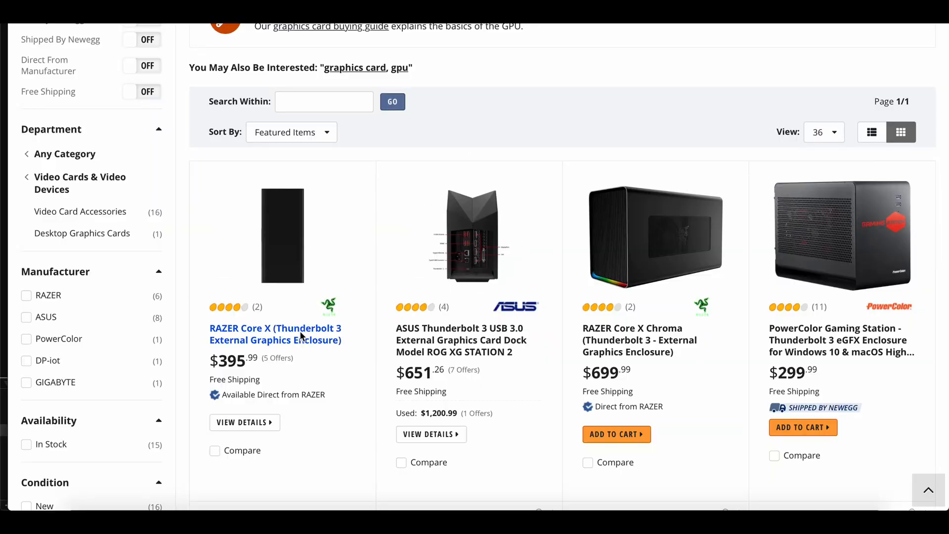
- Open Newegg's $395.99 Razer Core X listing, then return to the Mwave tab
{"action": "left_click", "coordinate": [275, 333]}
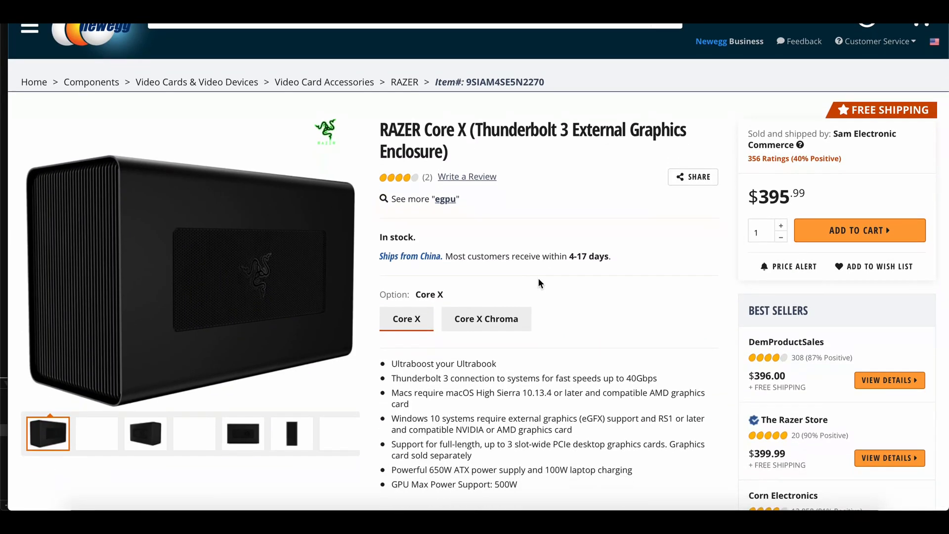
{"action": "left_click", "coordinate": [663, 16]}
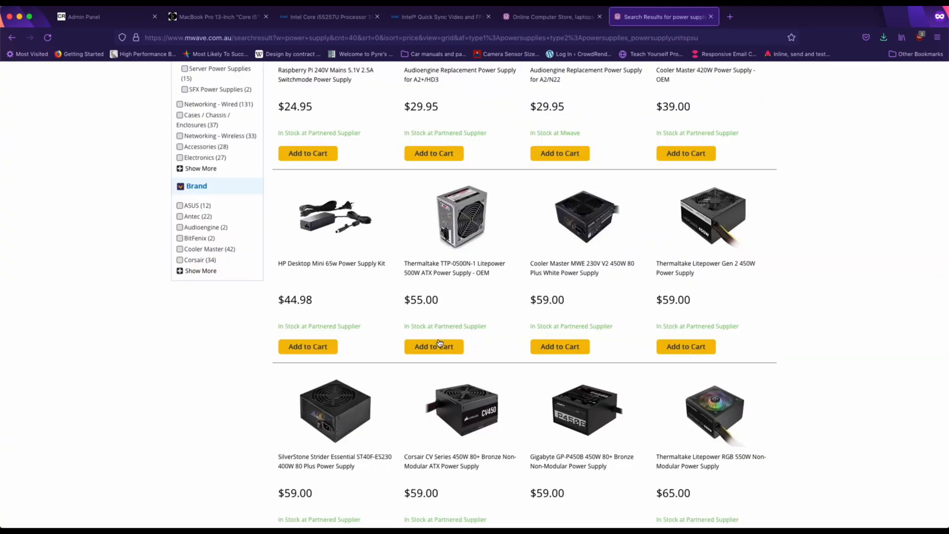
- Add the cheapest Ryzen 5 1600 AF CPU and a WD Green 120GB SSD to the Mwave cart
{"action": "type", "text": "mo"}
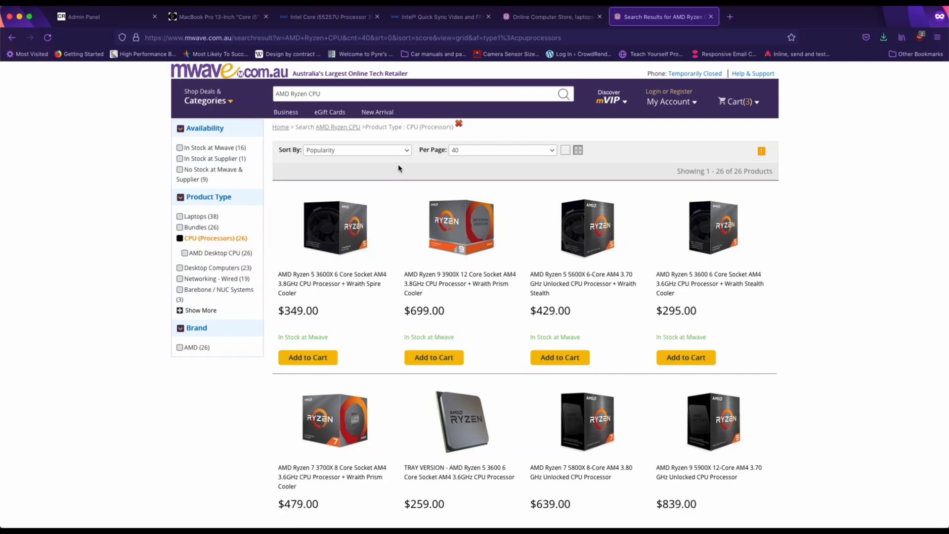
{"action": "left_click", "coordinate": [356, 149]}
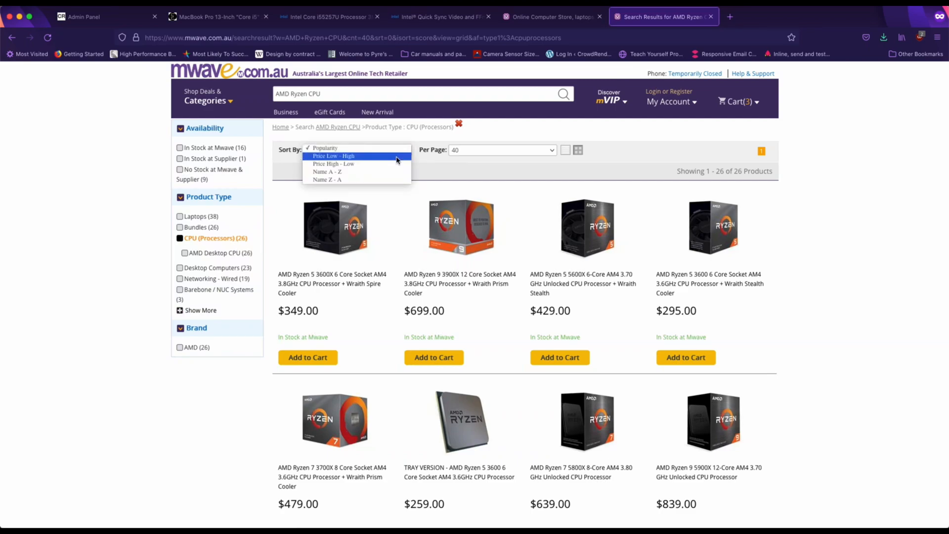
{"action": "left_click", "coordinate": [332, 156]}
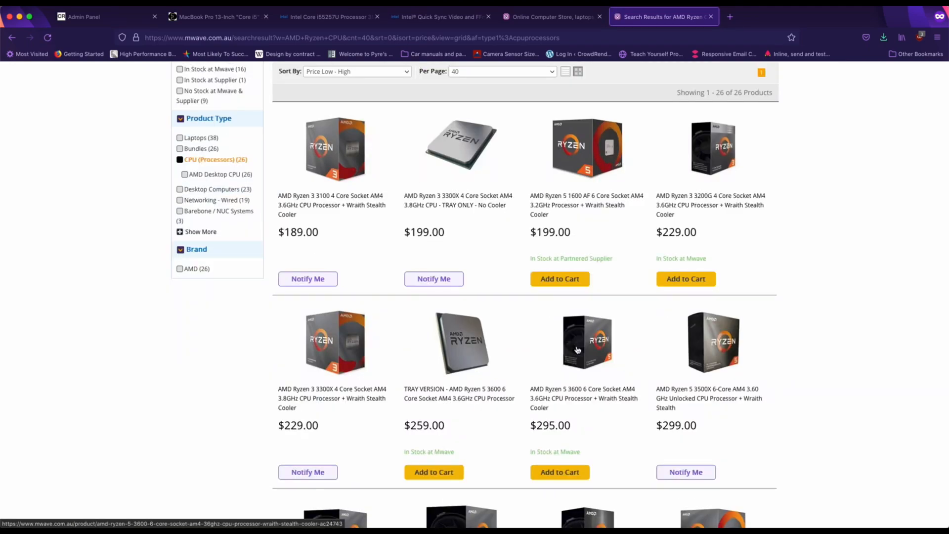
{"action": "left_click", "coordinate": [559, 278]}
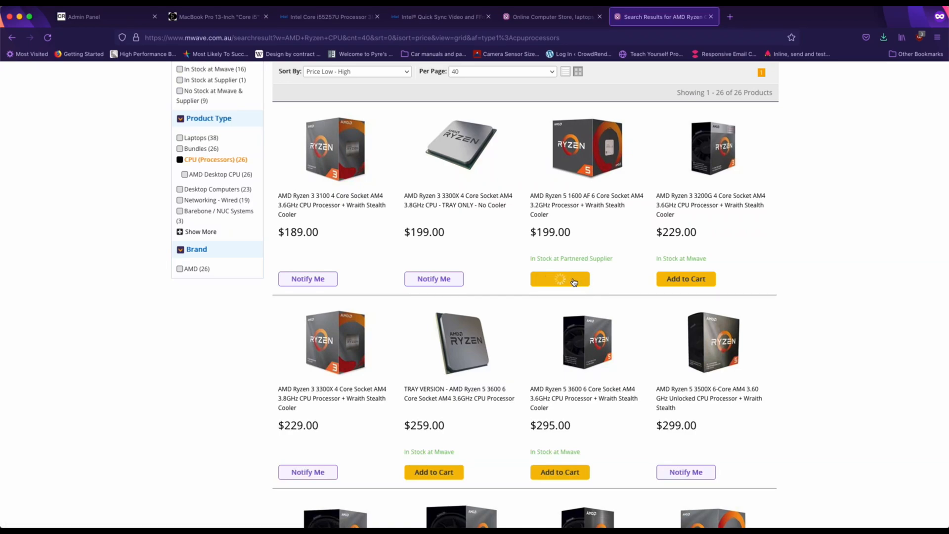
{"action": "left_click", "coordinate": [558, 278]}
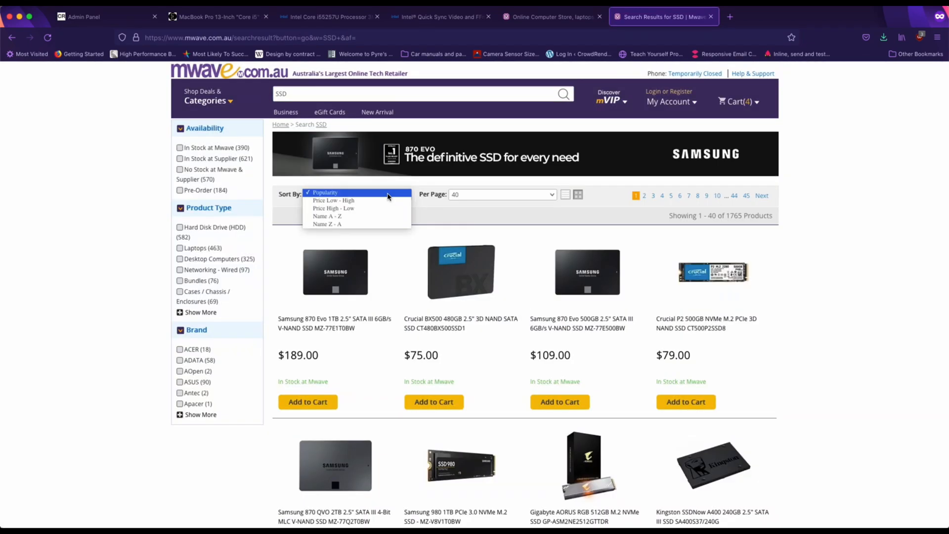
{"action": "left_click", "coordinate": [332, 200]}
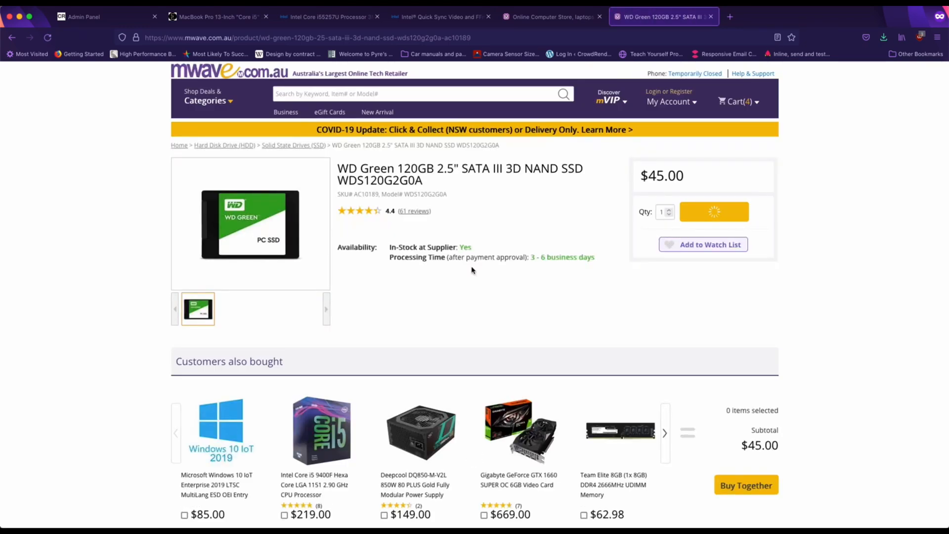
{"action": "left_click", "coordinate": [714, 212]}
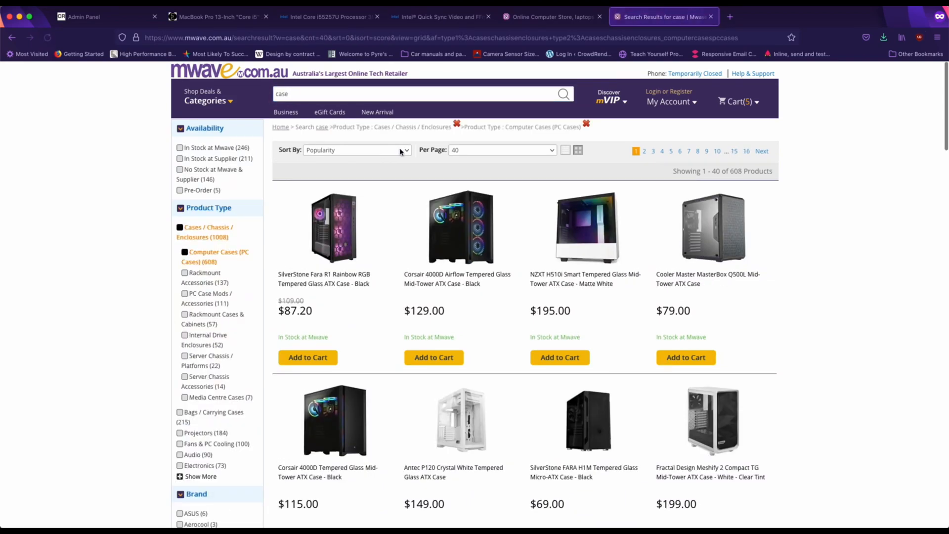
- Add the cheapest Huntkey Spider case, a Dahua monitor and a Rapoo keyboard combo to the cart
{"action": "left_click", "coordinate": [356, 149]}
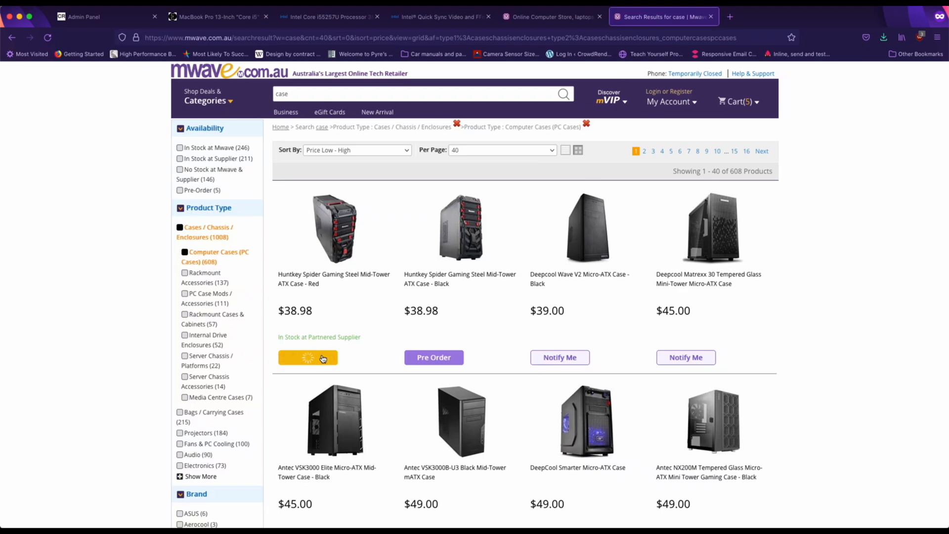
{"action": "left_click", "coordinate": [307, 357]}
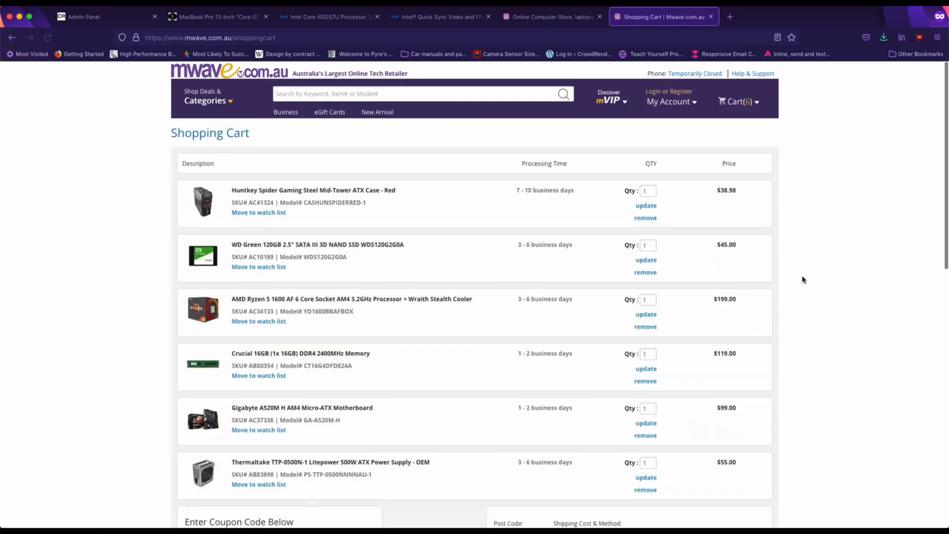
{"action": "scroll", "scroll_direction": "down", "scroll_amount": 3}
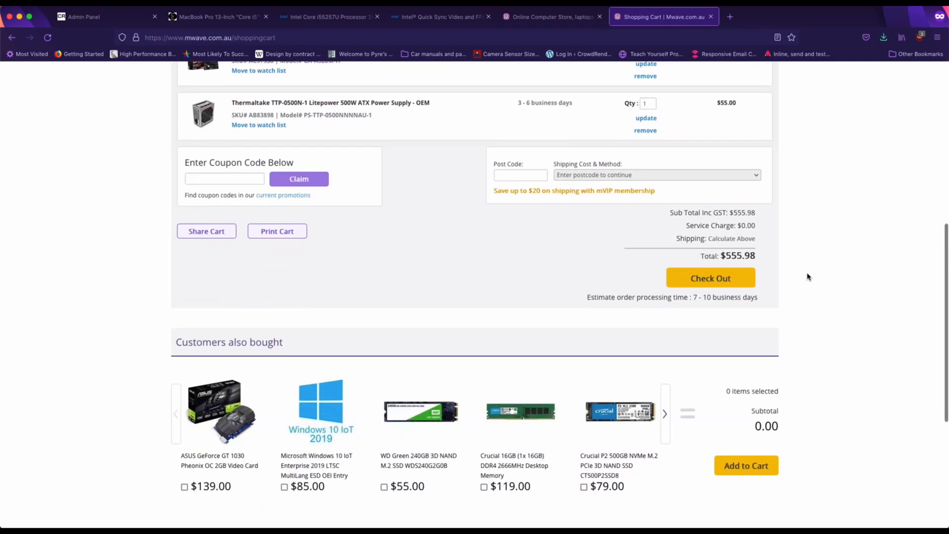
{"action": "mouse_move", "coordinate": [733, 266]}
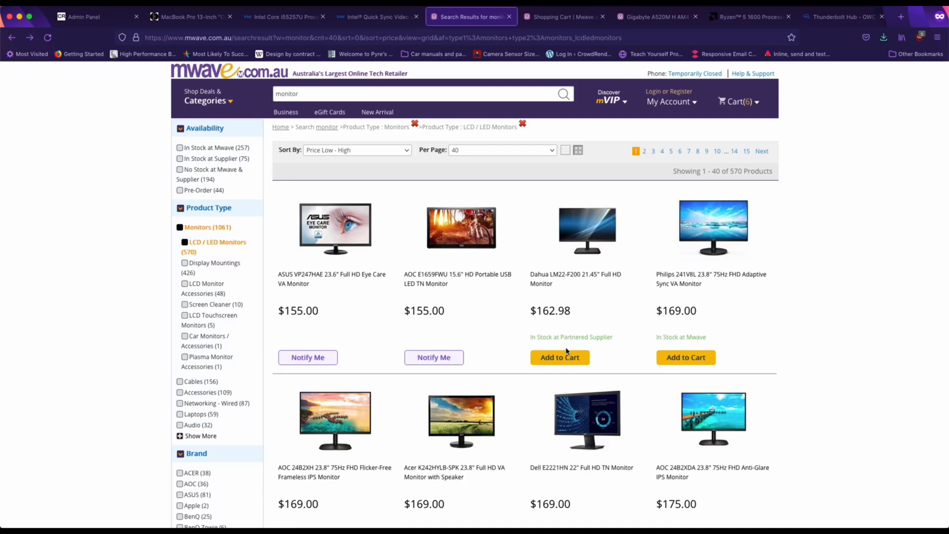
{"action": "left_click", "coordinate": [558, 357]}
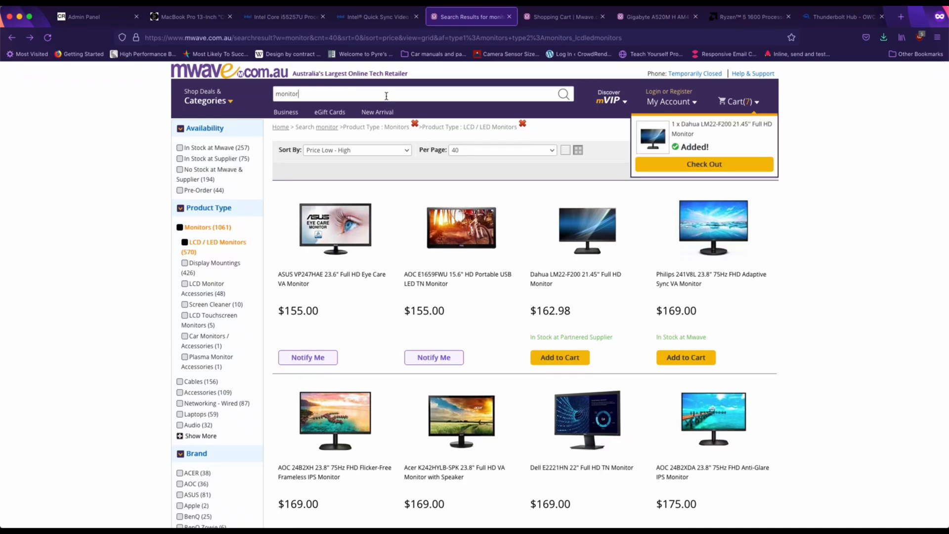
{"action": "type", "text": "keyboard"}
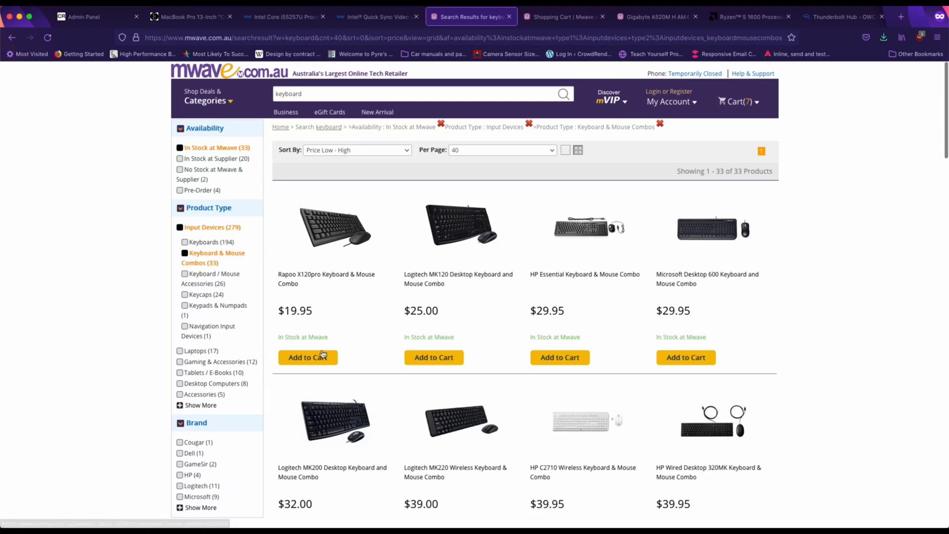
{"action": "left_click", "coordinate": [307, 357]}
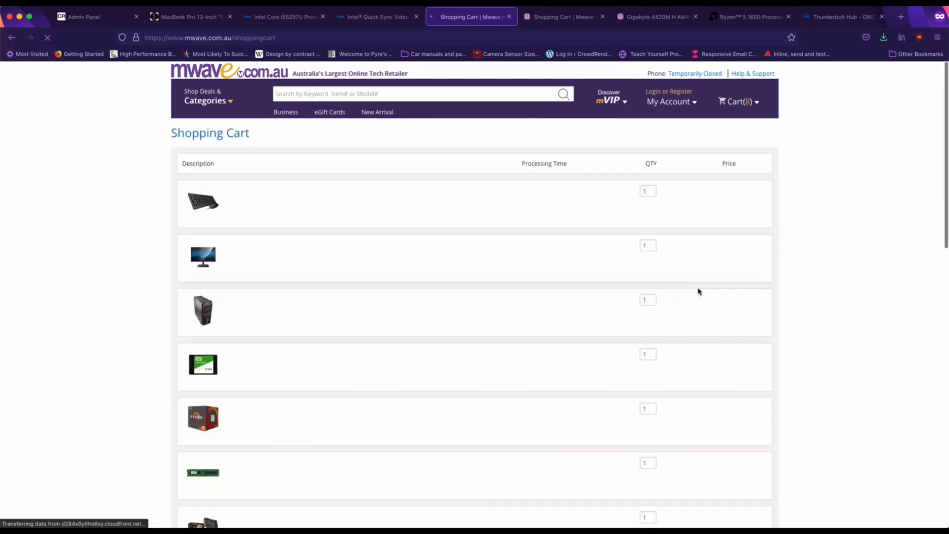
- Read the eight-item cart total of $738.91, then switch to the 5700XT Radeon results
{"action": "scroll", "scroll_direction": "down", "scroll_amount": 3}
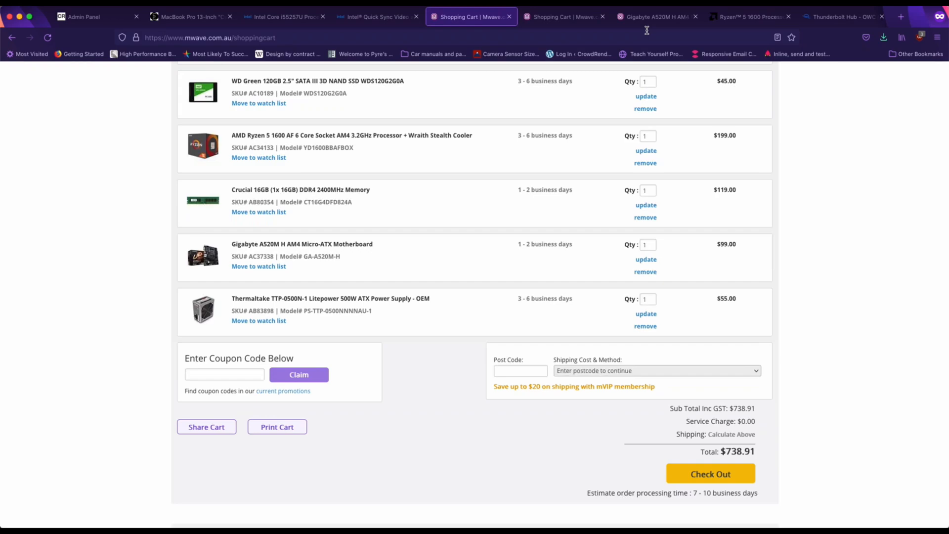
{"action": "left_click", "coordinate": [436, 16]}
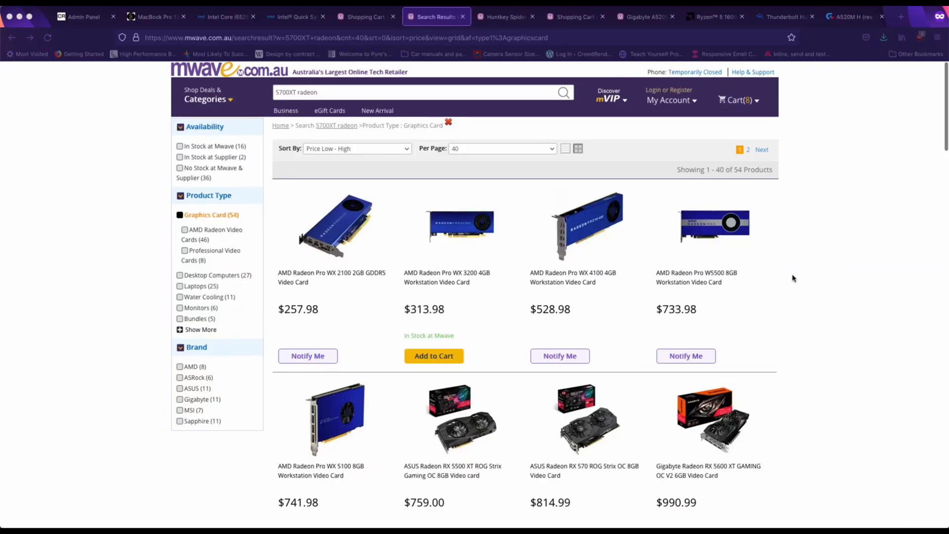
{"action": "scroll", "scroll_direction": "down", "scroll_amount": 3}
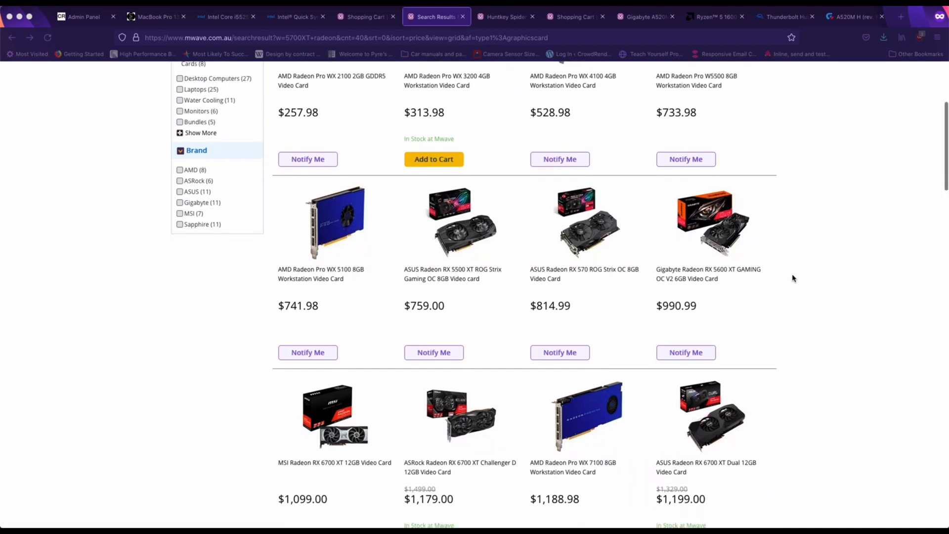
{"action": "scroll", "scroll_direction": "down", "scroll_amount": 3}
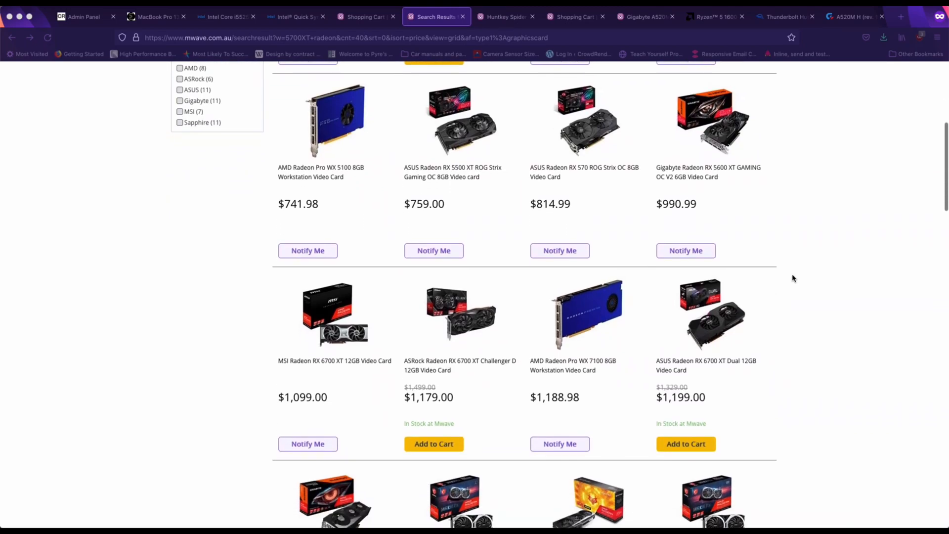
{"action": "left_click", "coordinate": [154, 17]}
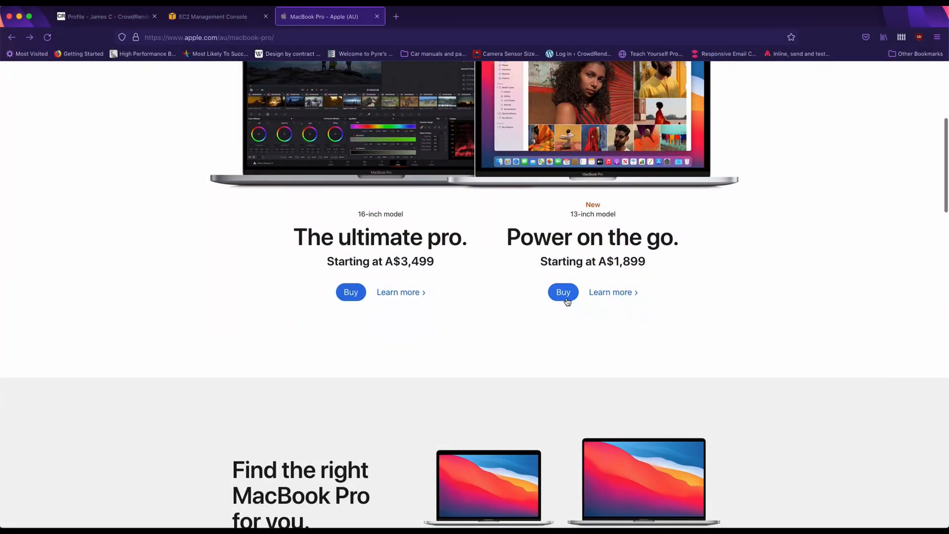
- Configure the A$1,899 13-inch MacBook Pro with 16GB unified memory, totalling A$2,199
{"action": "left_click", "coordinate": [563, 292]}
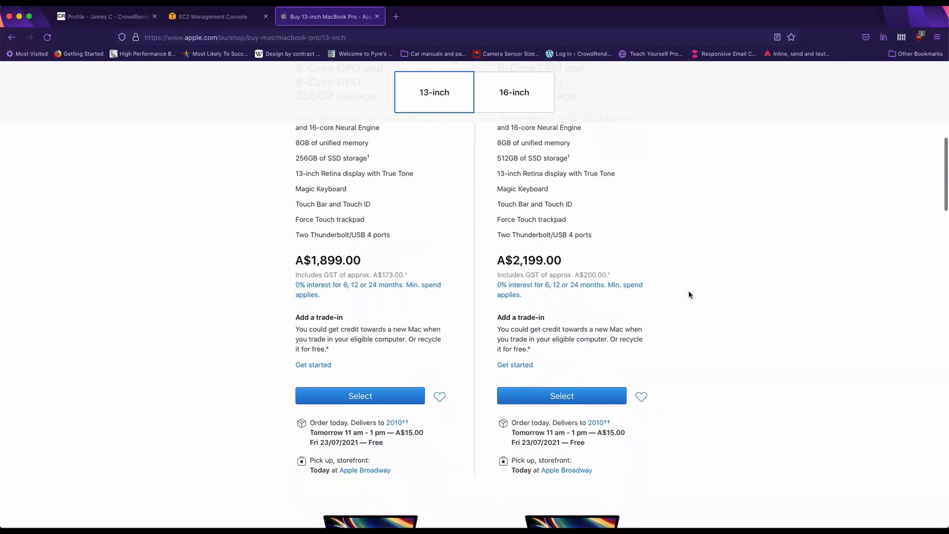
{"action": "left_click", "coordinate": [359, 395]}
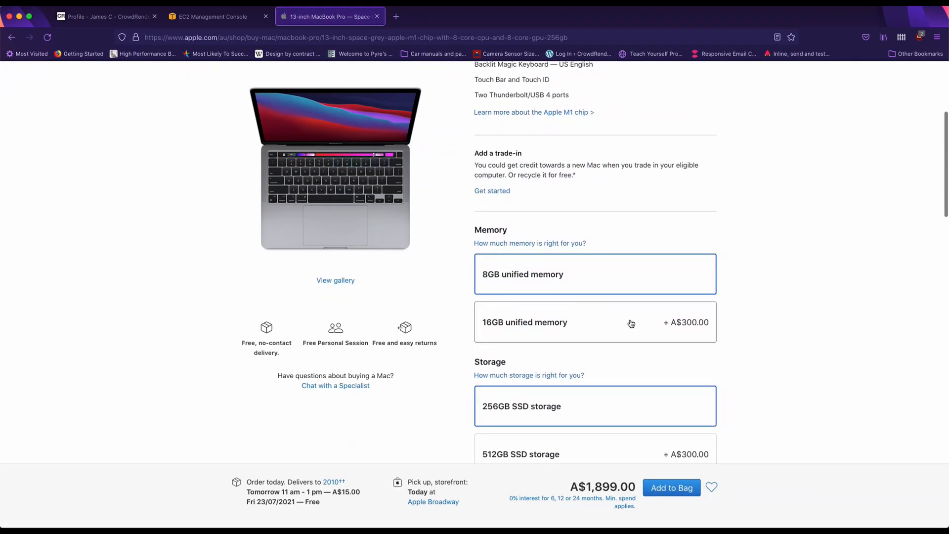
{"action": "left_click", "coordinate": [595, 321]}
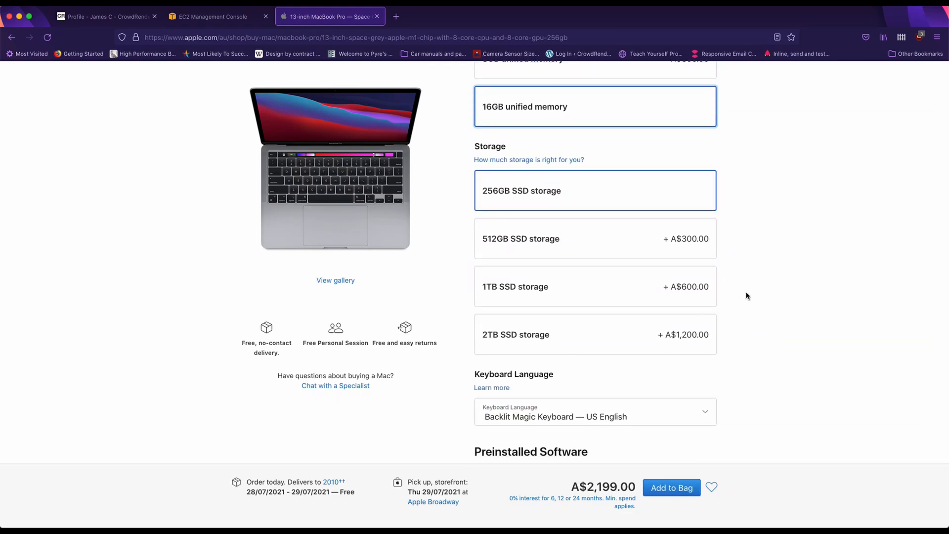
{"action": "mouse_move", "coordinate": [667, 294]}
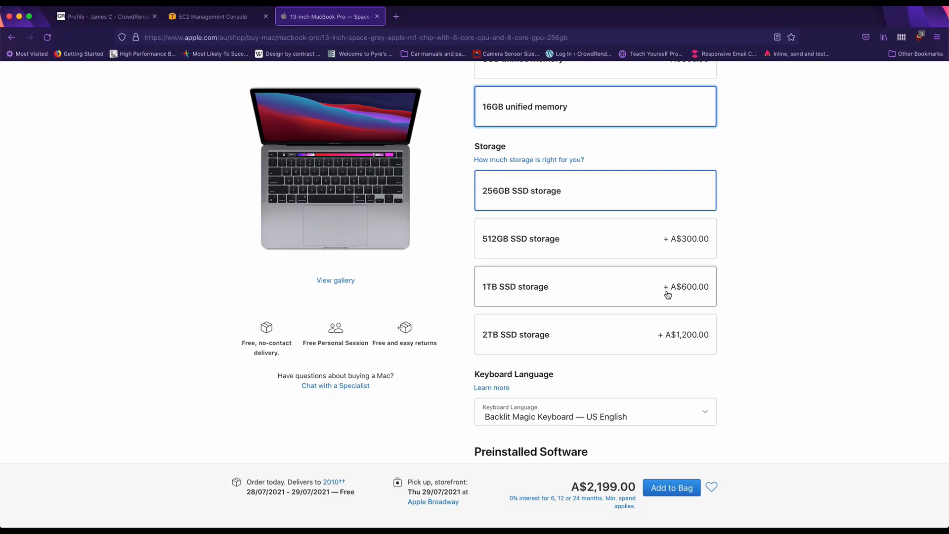
{"action": "mouse_move", "coordinate": [670, 244]}
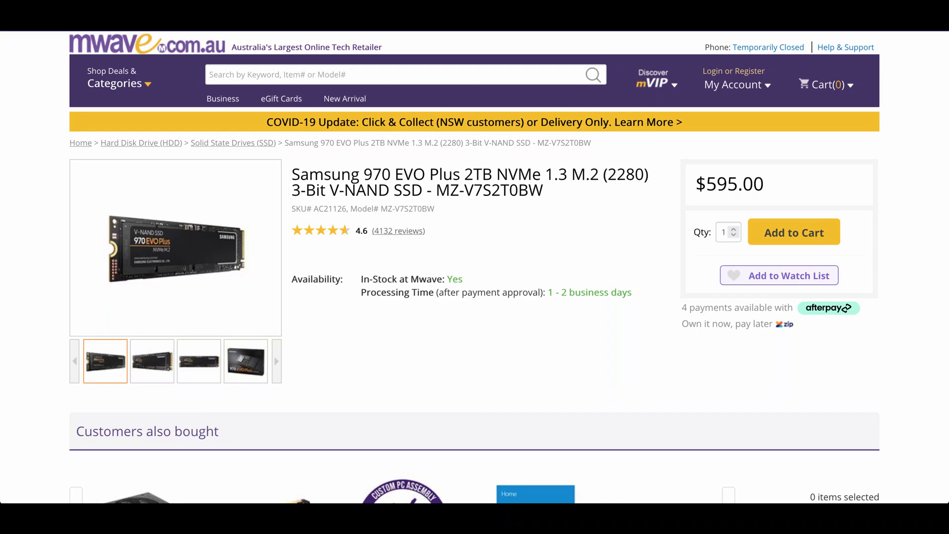
- Select the 2TB SSD storage upgrade on the 13-inch MacBook Pro, raising the total to A$3,399
{"action": "left_click", "coordinate": [329, 16]}
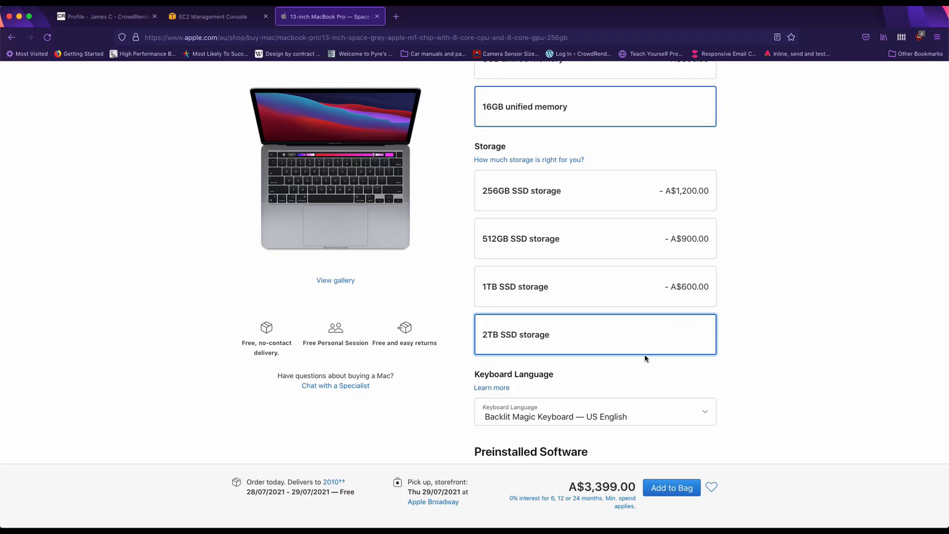